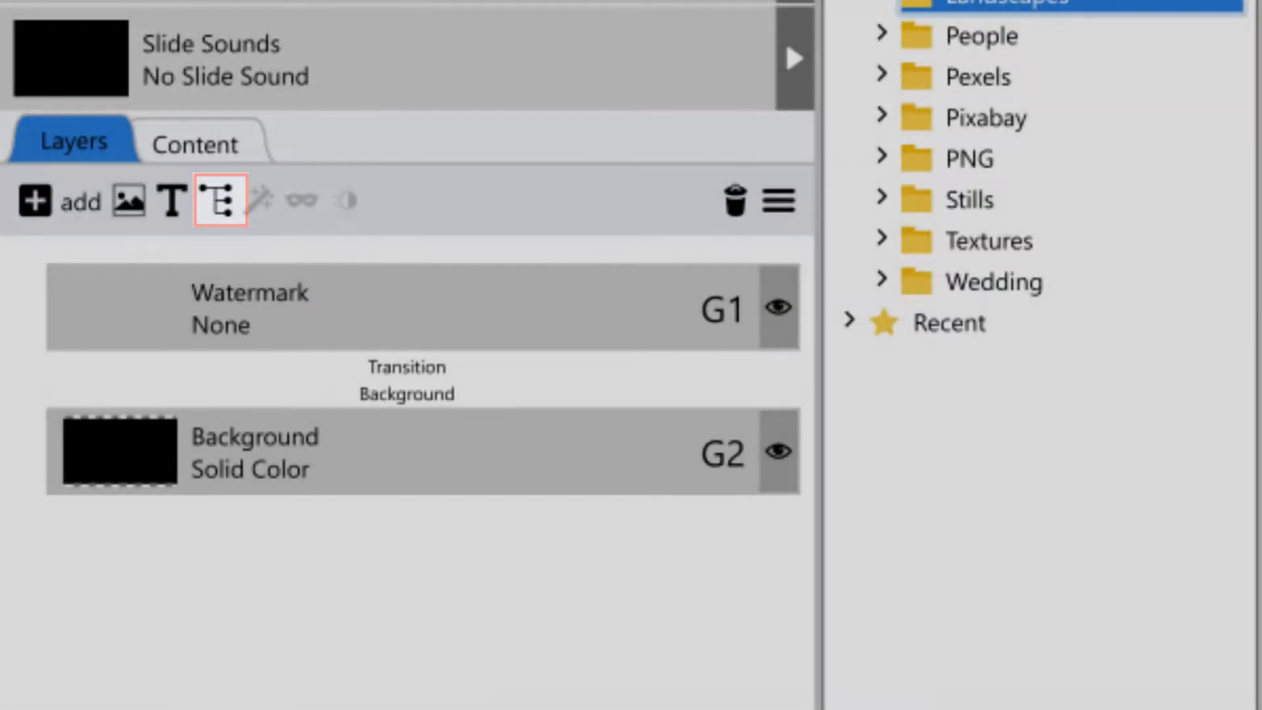
{"action": "mouse_move", "coordinate": [220, 200]}
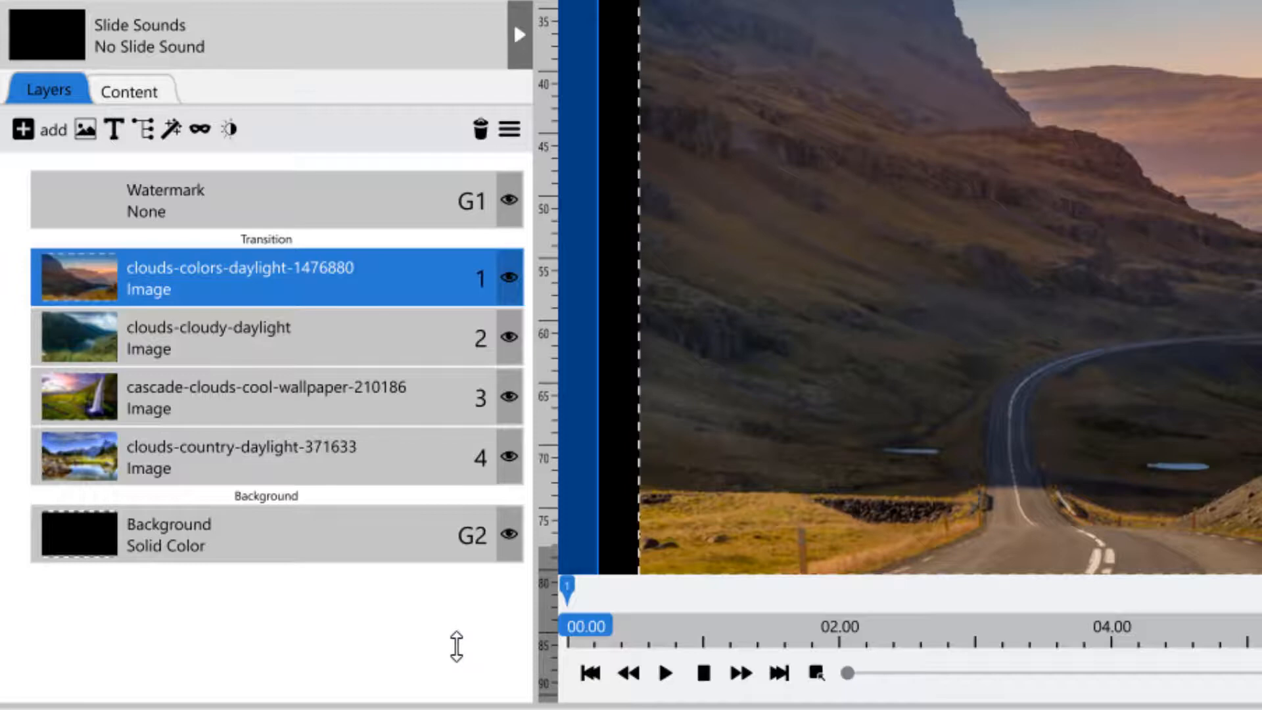
Select all four cloud image layers and combine them into one group layer
{"action": "key", "text": "shift"}
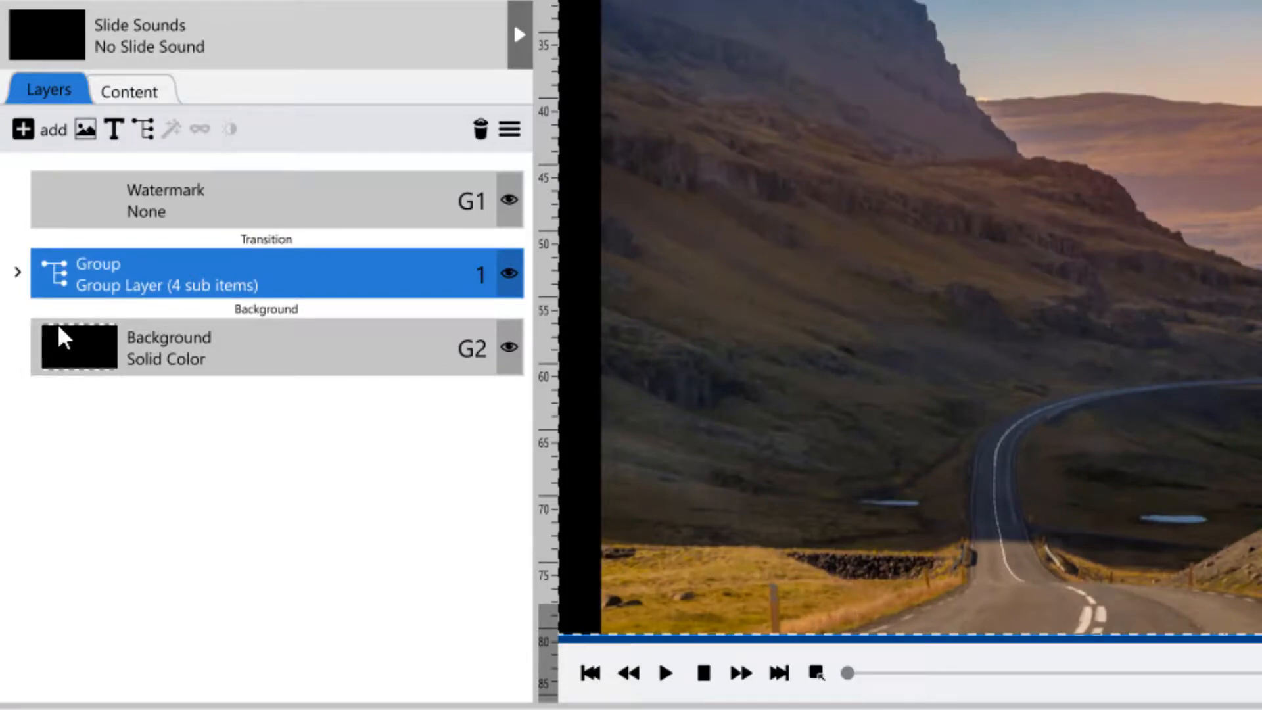
Move clouds-cloudy-daylight out of the group and place clouds-colors-daylight below the cascade image
{"action": "left_click", "coordinate": [17, 271]}
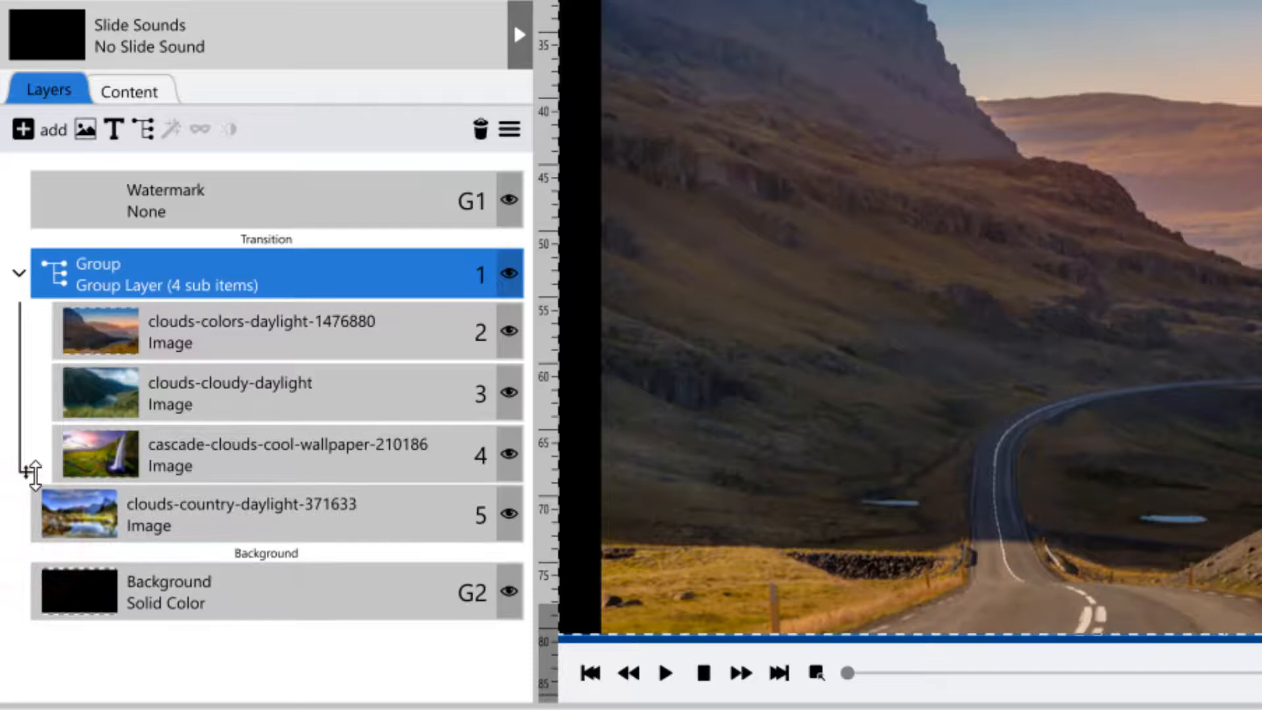
{"action": "mouse_move", "coordinate": [270, 414]}
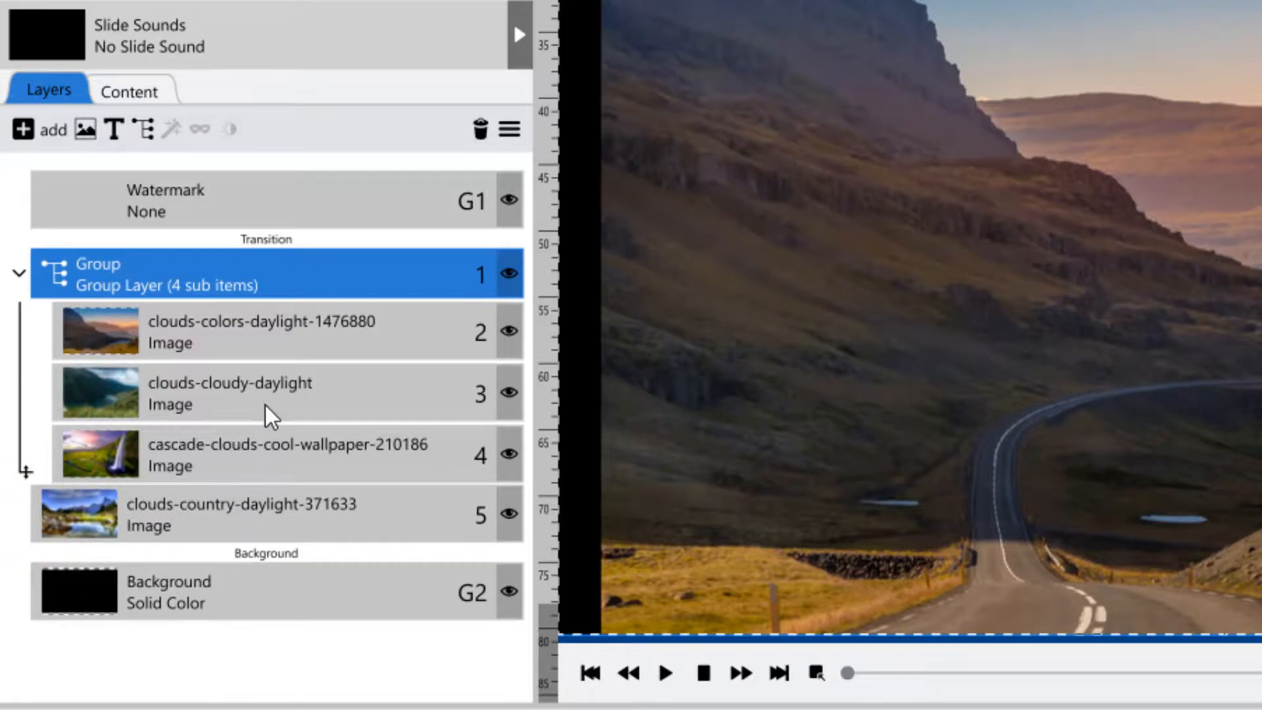
{"action": "left_click", "coordinate": [242, 393]}
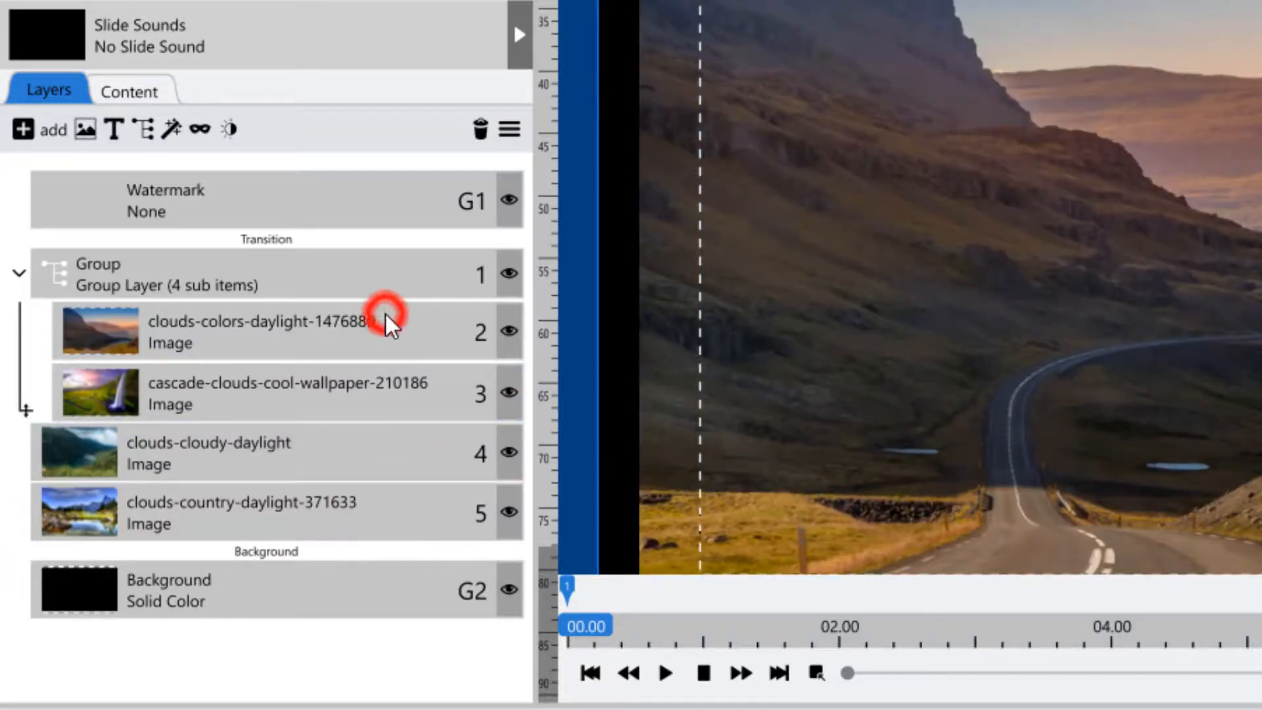
{"action": "left_click", "coordinate": [265, 330]}
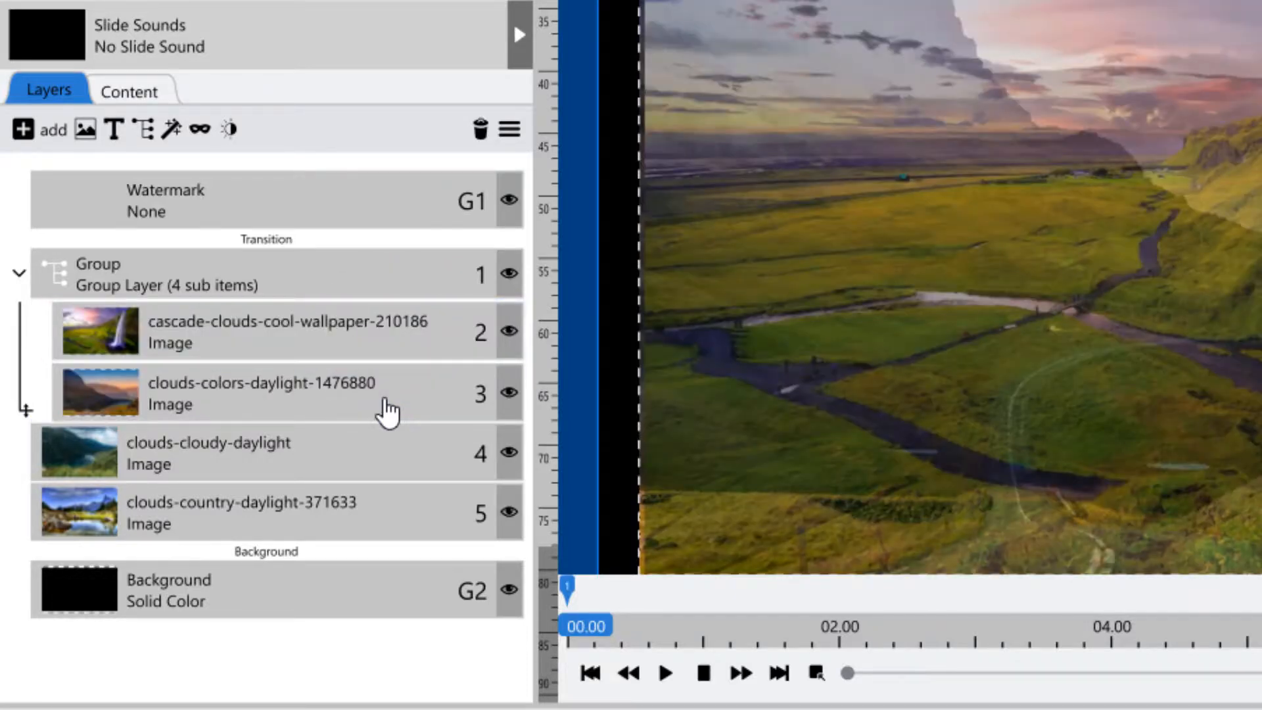
Rename the group layer to 'My Group' via its right-click layer options
{"action": "right_click", "coordinate": [161, 274]}
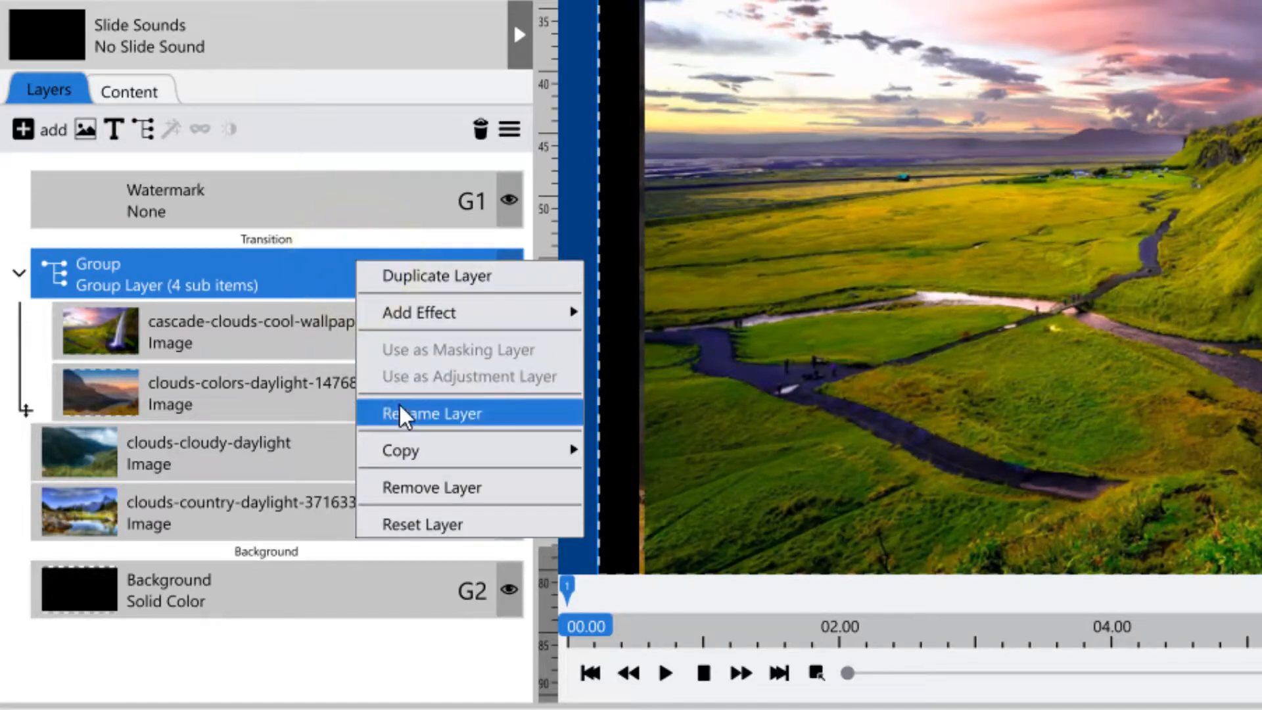
{"action": "left_click", "coordinate": [431, 412]}
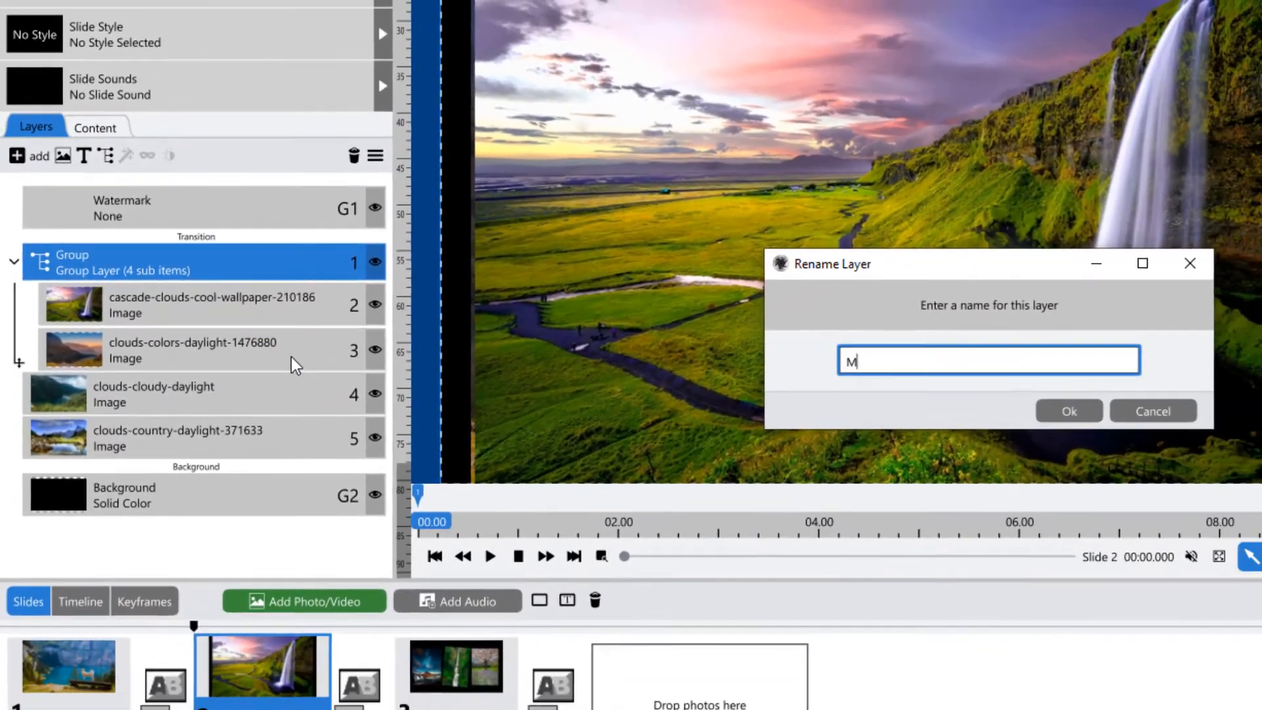
{"action": "type", "text": "y Group"}
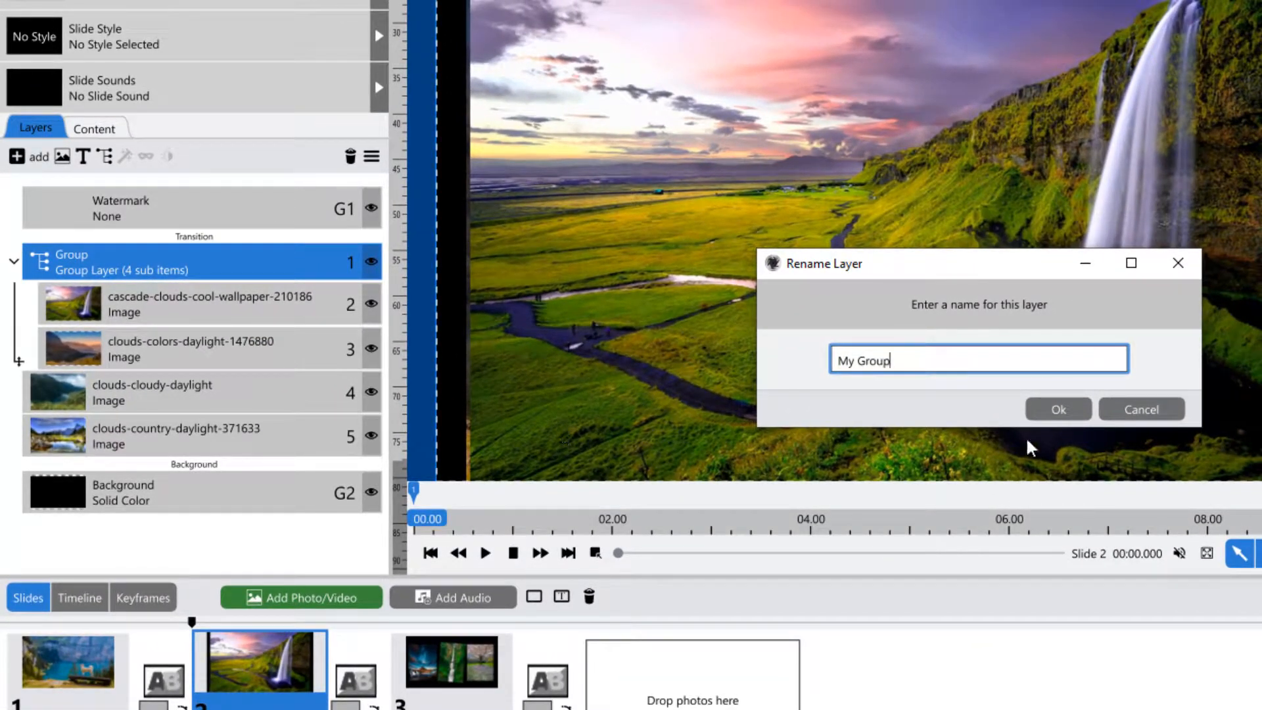
{"action": "left_click", "coordinate": [1057, 409]}
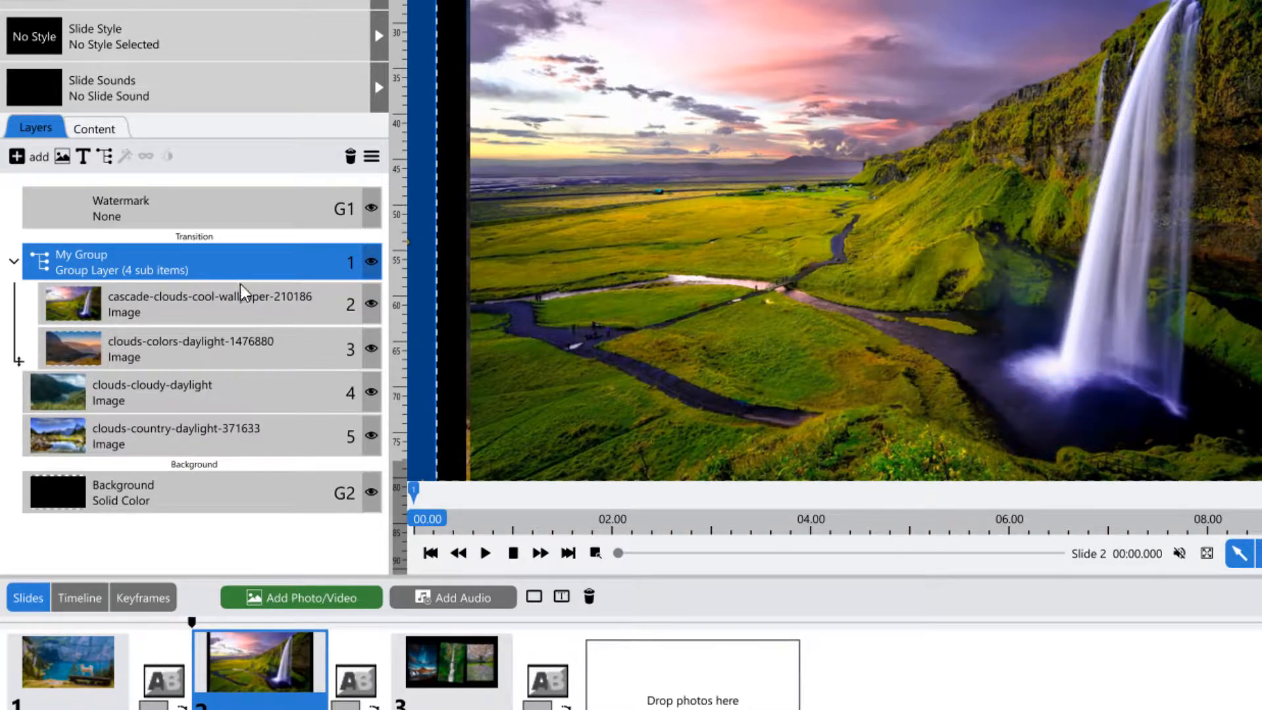
{"action": "mouse_move", "coordinate": [350, 156]}
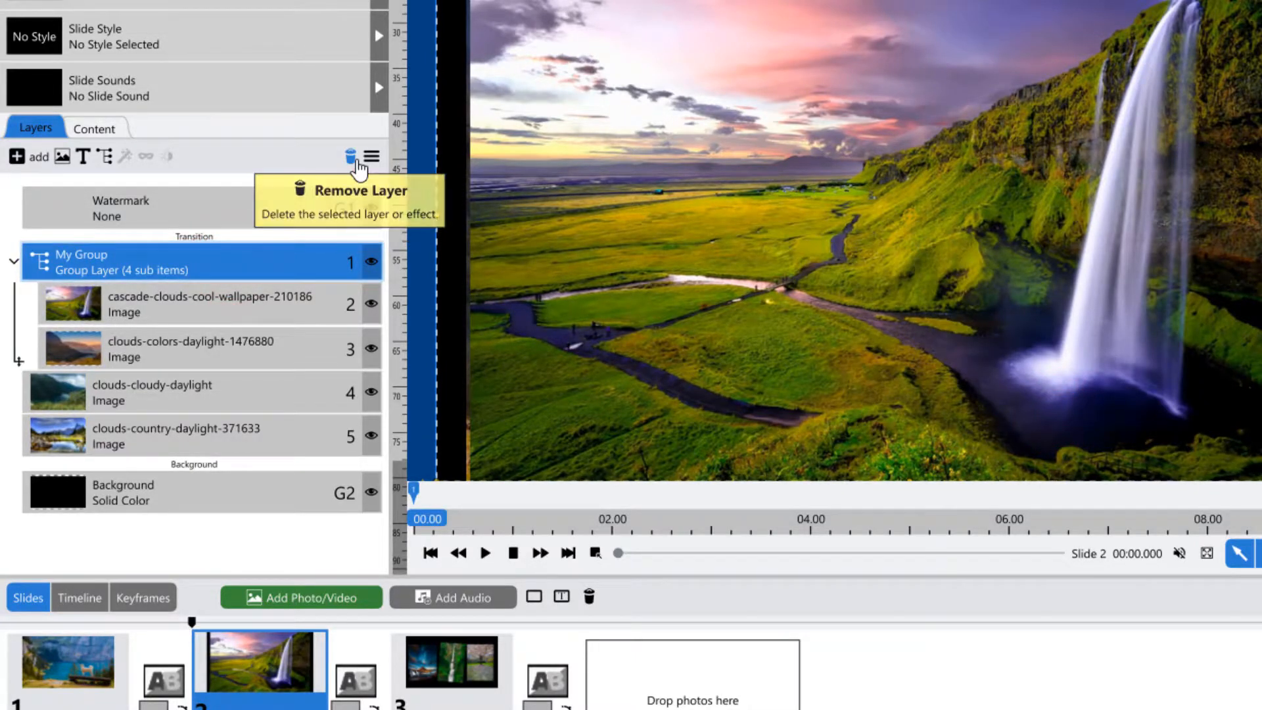
Delete only the My Group layer, keeping its four photos as standalone layers, then go to slide 3
{"action": "left_click", "coordinate": [349, 156]}
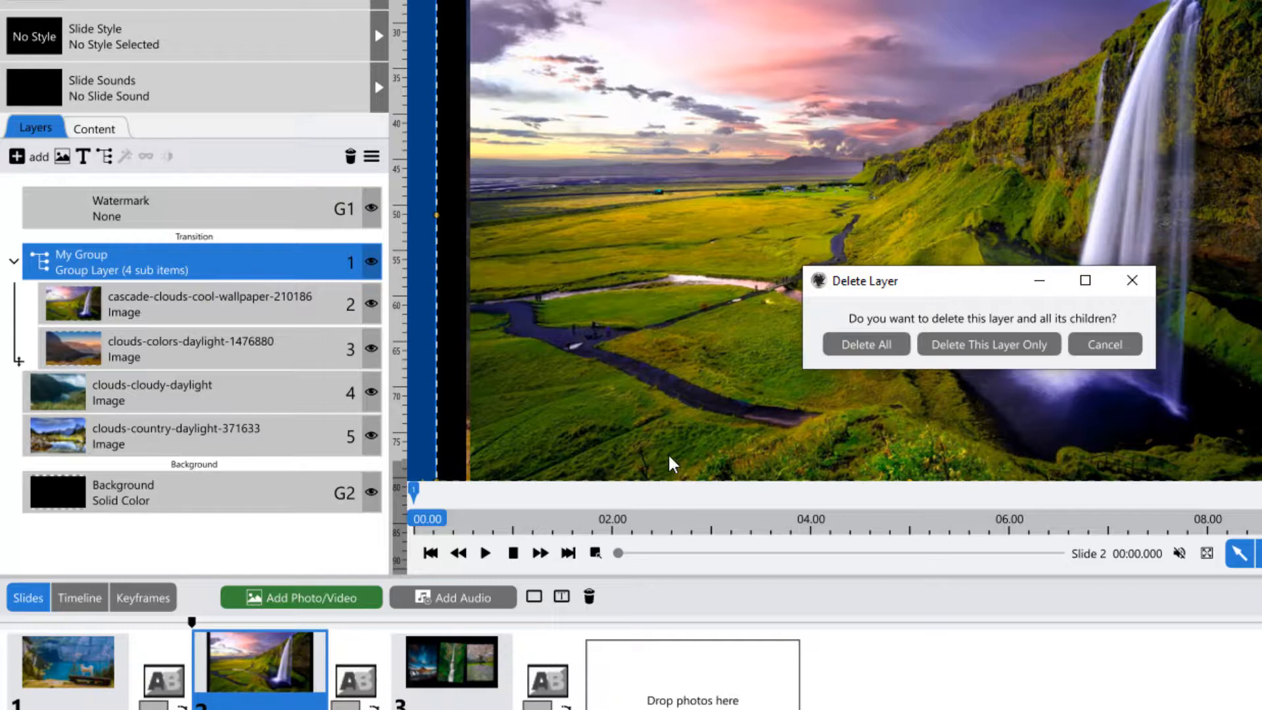
{"action": "mouse_move", "coordinate": [865, 343]}
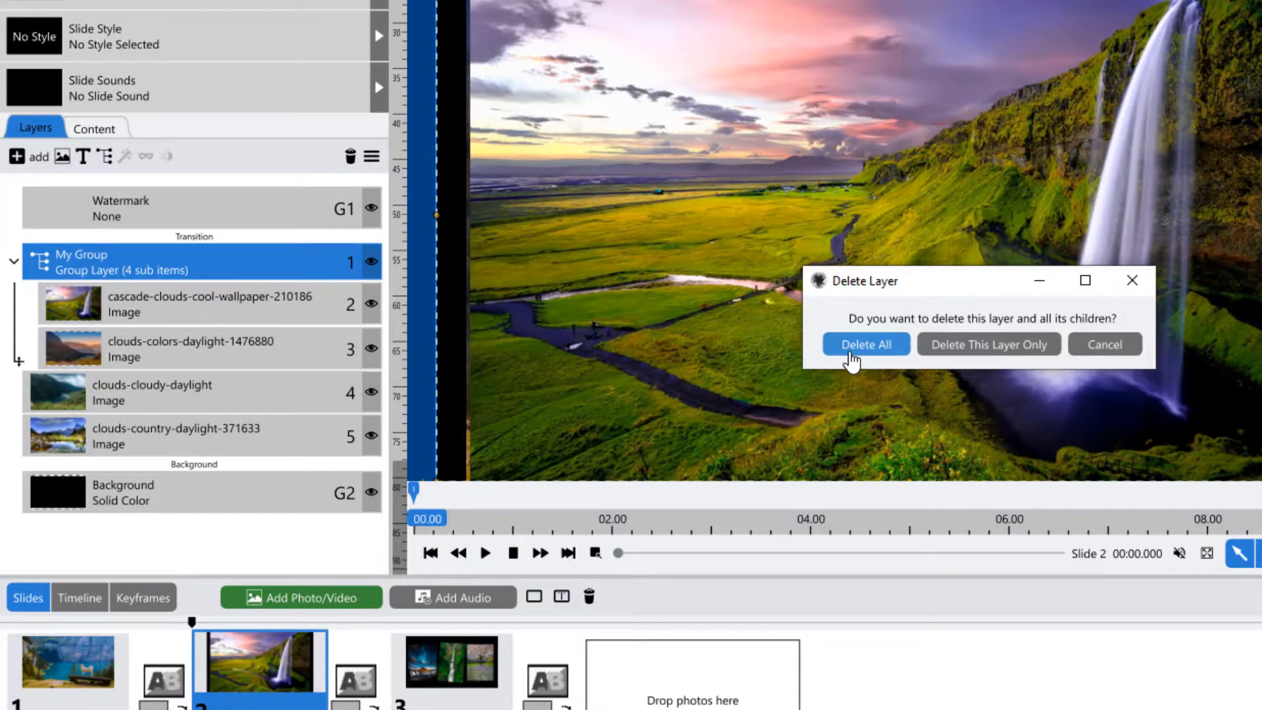
{"action": "mouse_move", "coordinate": [989, 343]}
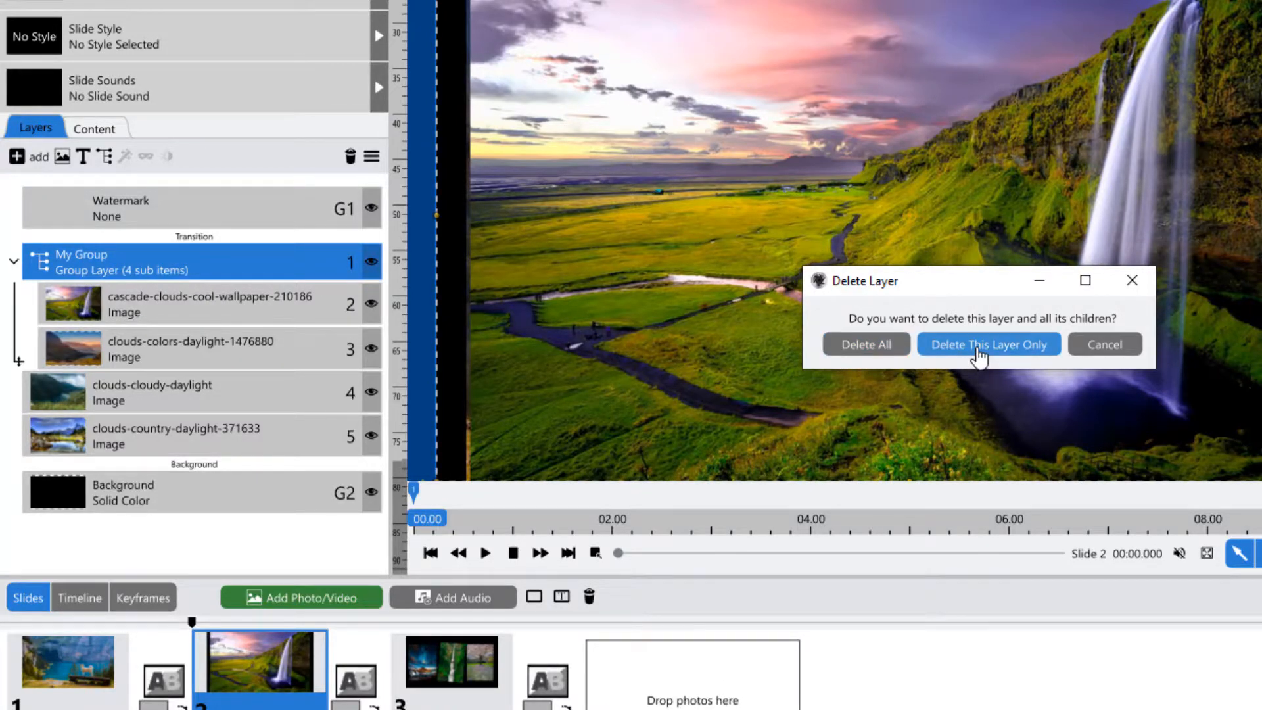
{"action": "left_click", "coordinate": [987, 344]}
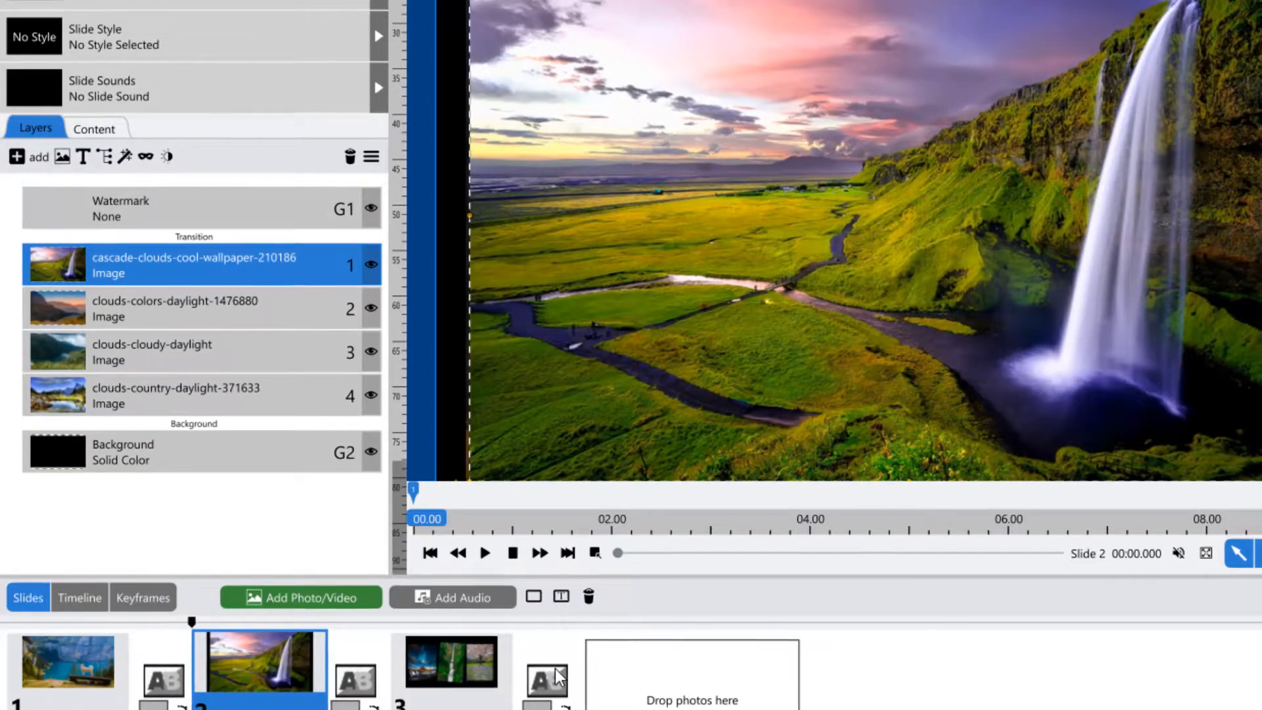
{"action": "left_click", "coordinate": [451, 660]}
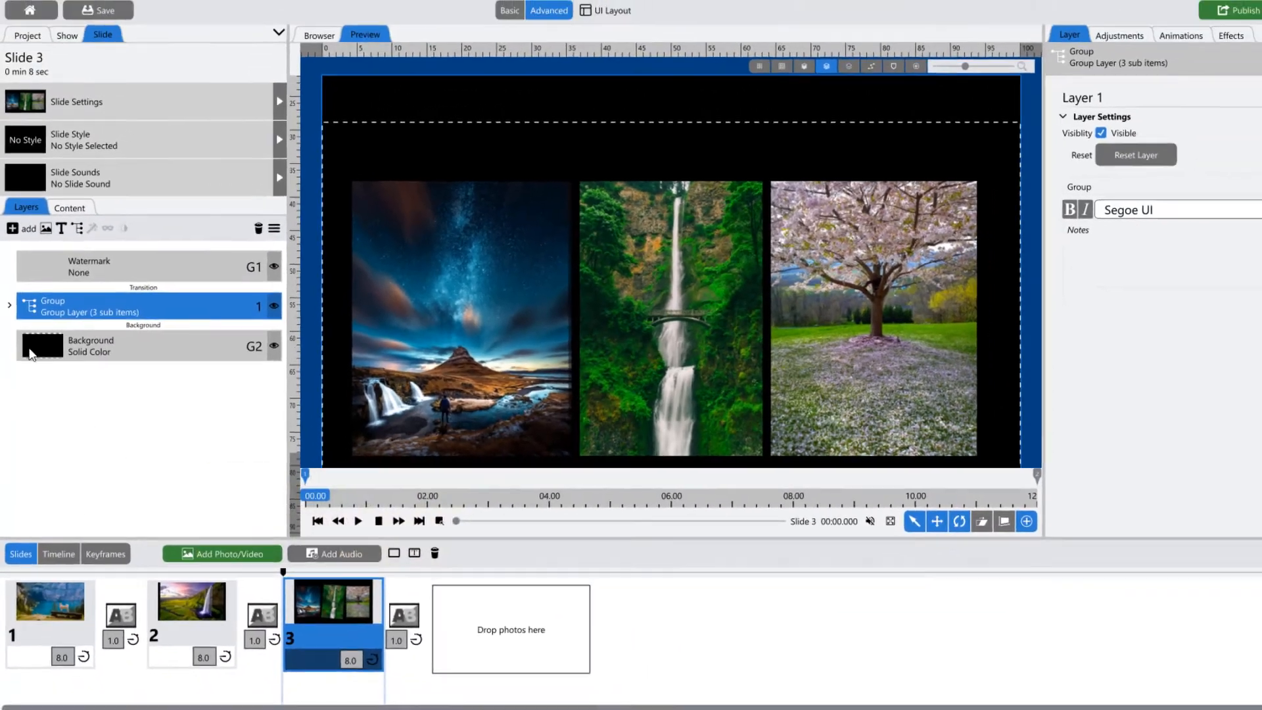
Give bridge-cascade-environment a Rotation animation and the whole group a Position animation
{"action": "left_click", "coordinate": [9, 306]}
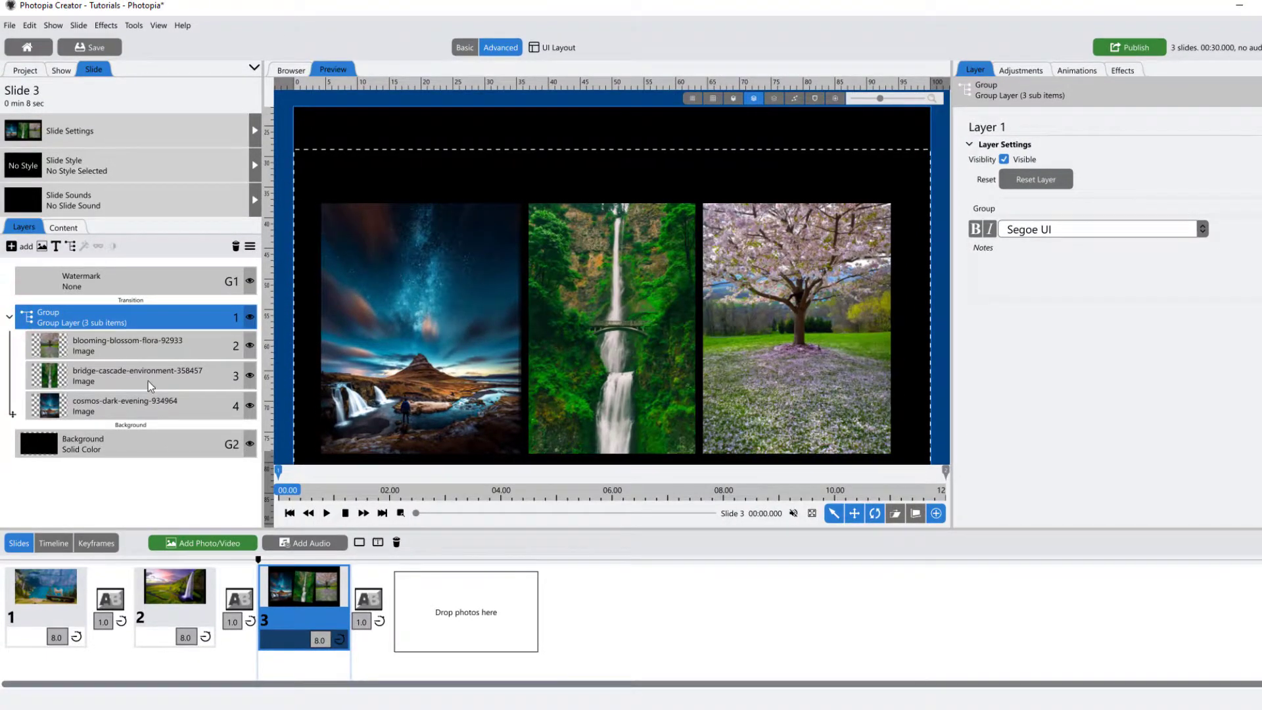
{"action": "left_click", "coordinate": [137, 375]}
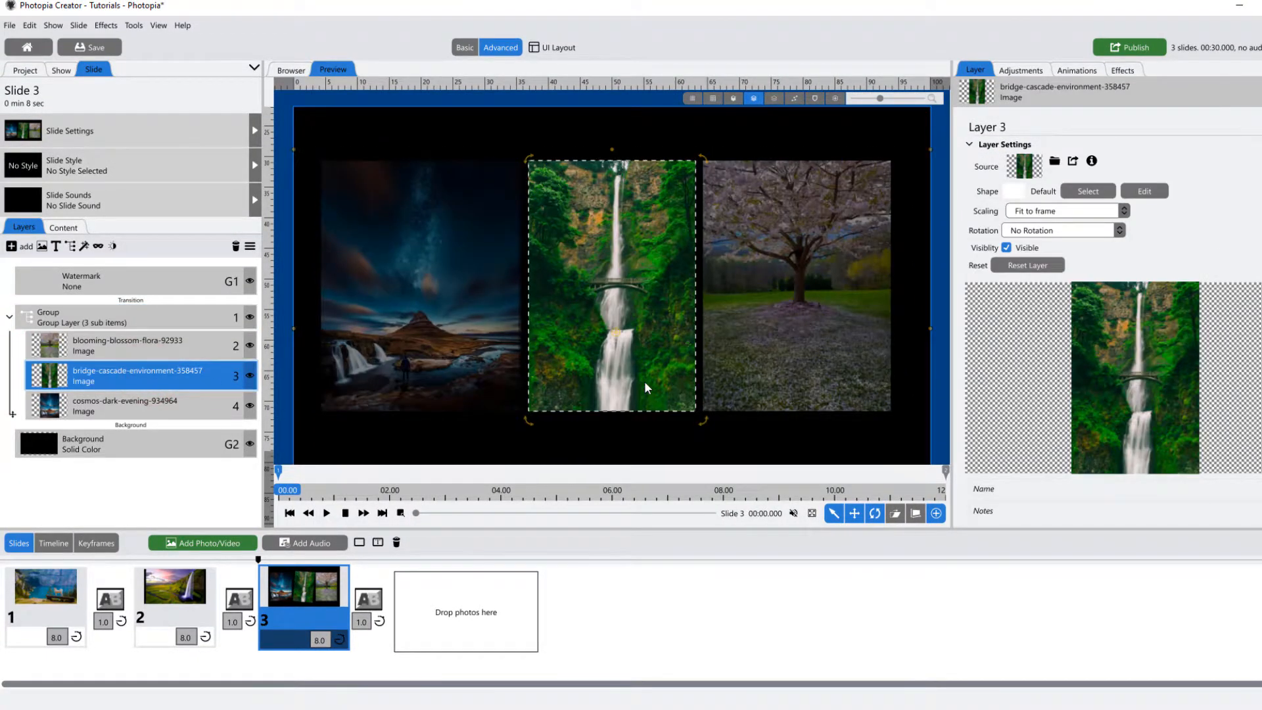
{"action": "left_click", "coordinate": [1077, 70]}
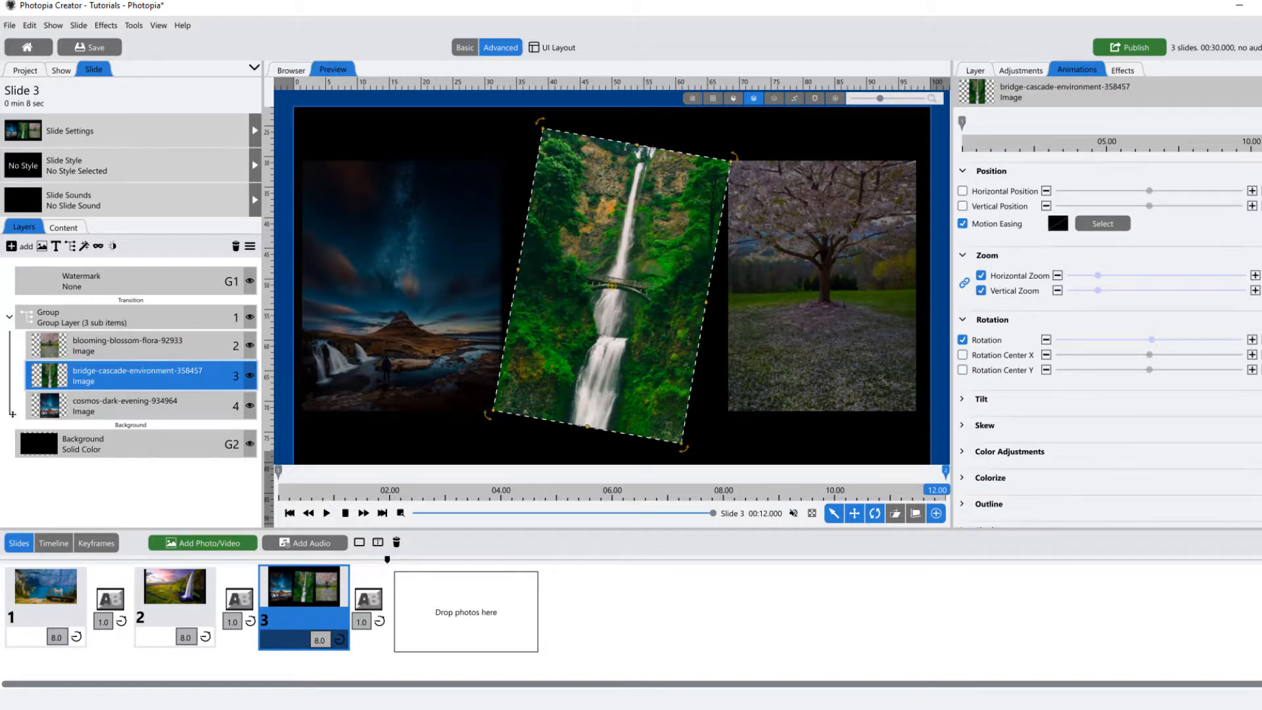
{"action": "left_click", "coordinate": [962, 123]}
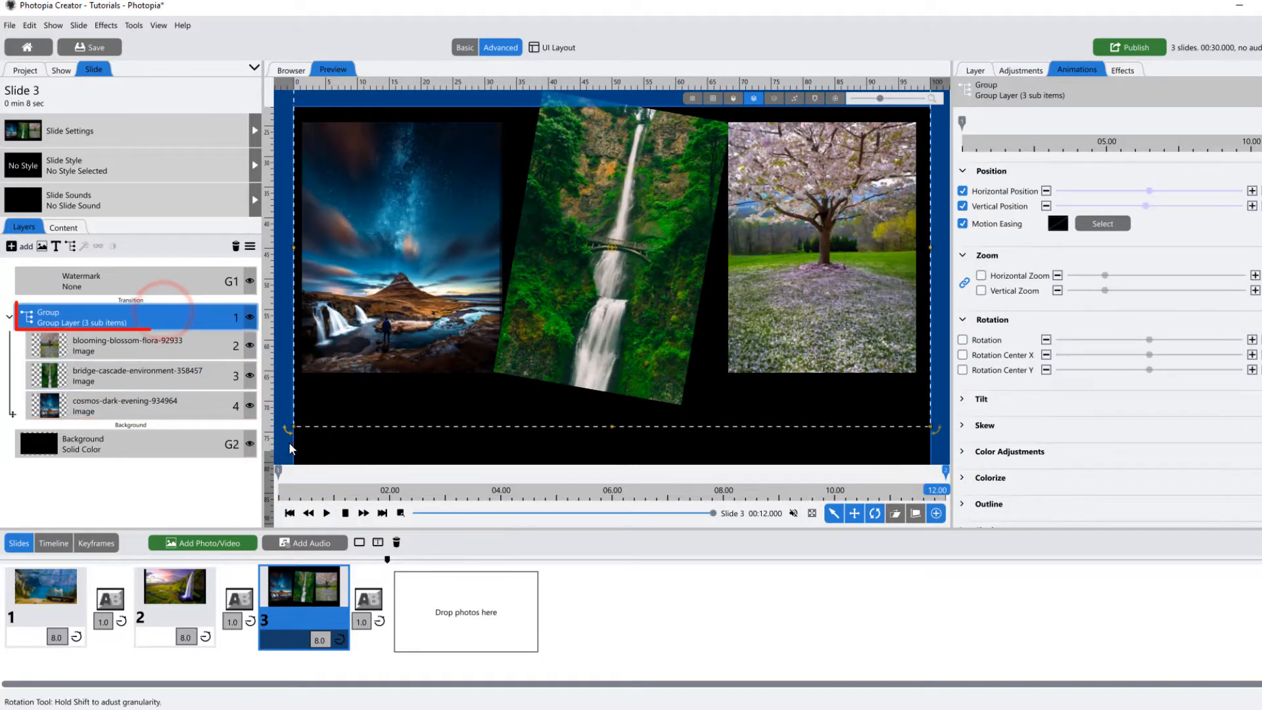
Play back slide 3's panning group with rotating photo, stop, and show the Content list of its images
{"action": "left_click", "coordinate": [326, 512]}
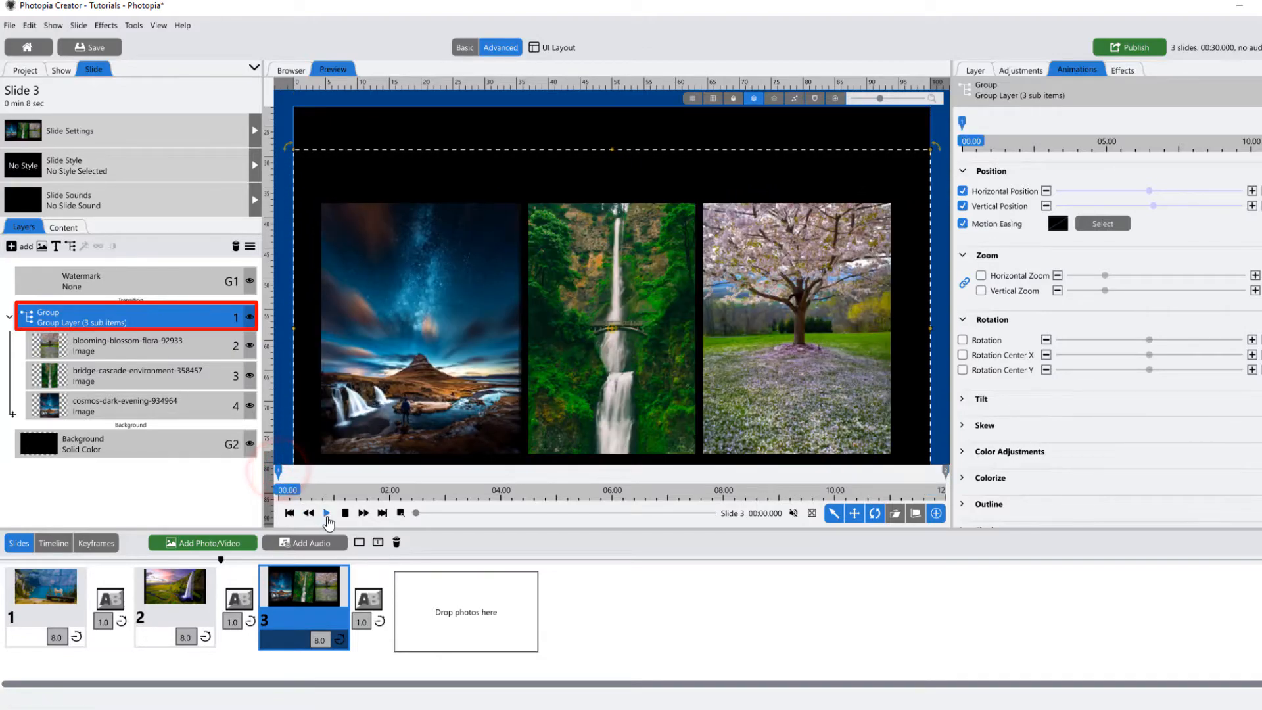
{"action": "left_click", "coordinate": [326, 513]}
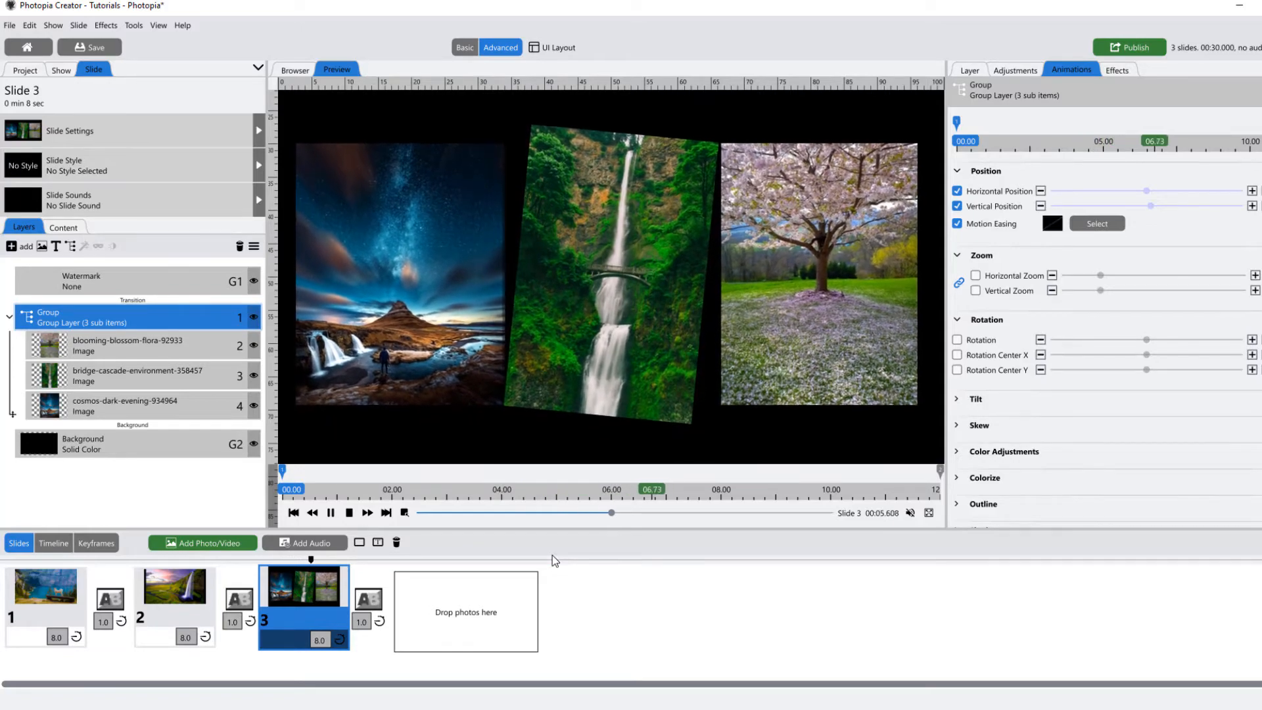
{"action": "left_click", "coordinate": [330, 513]}
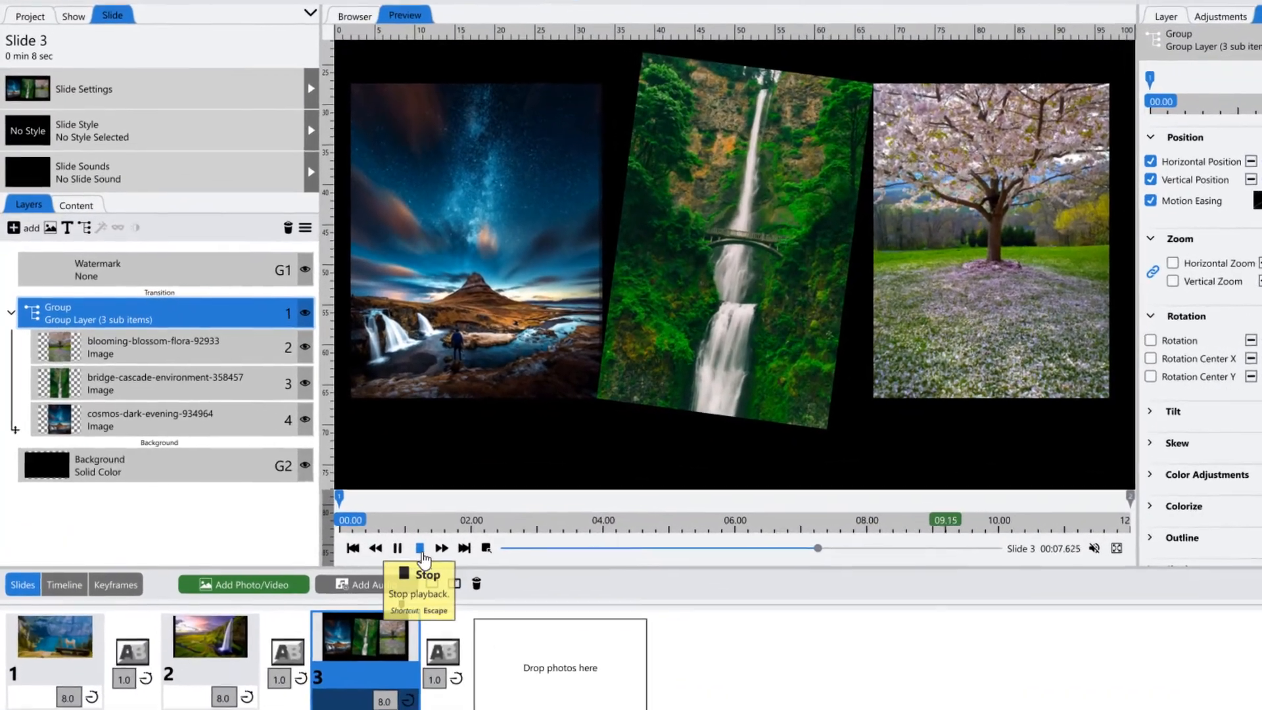
{"action": "left_click", "coordinate": [419, 547]}
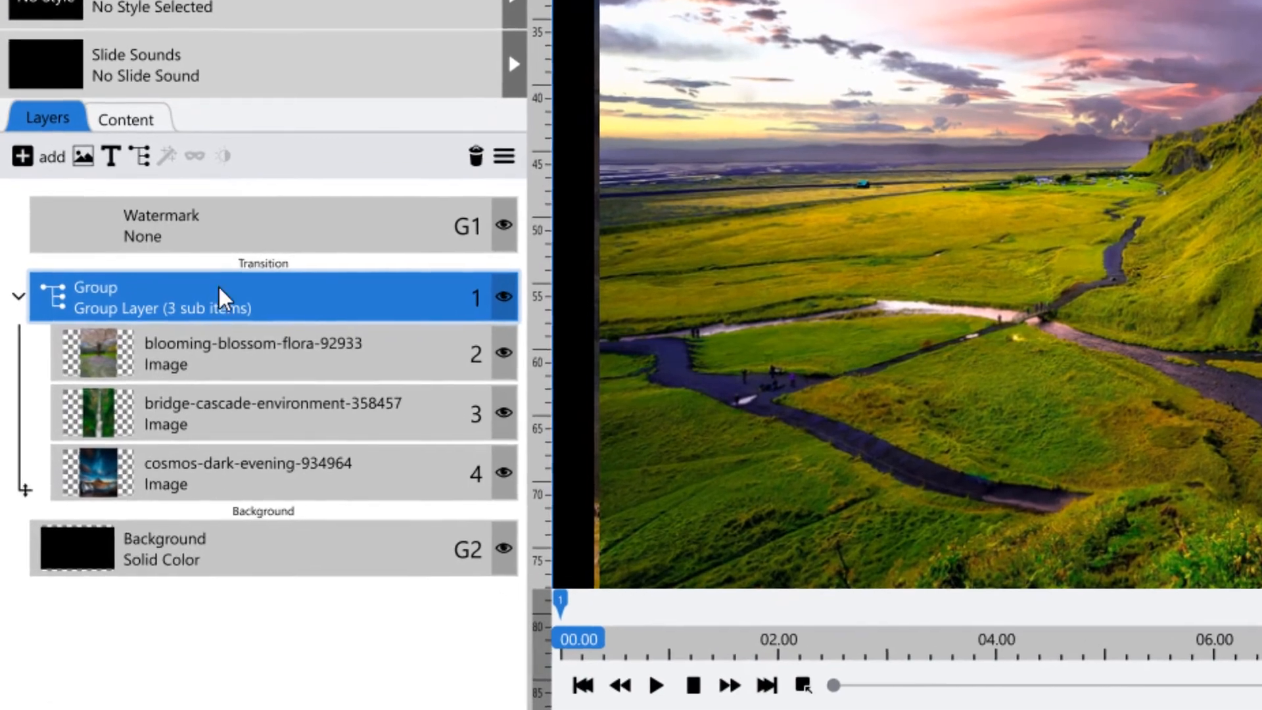
{"action": "left_click", "coordinate": [126, 118]}
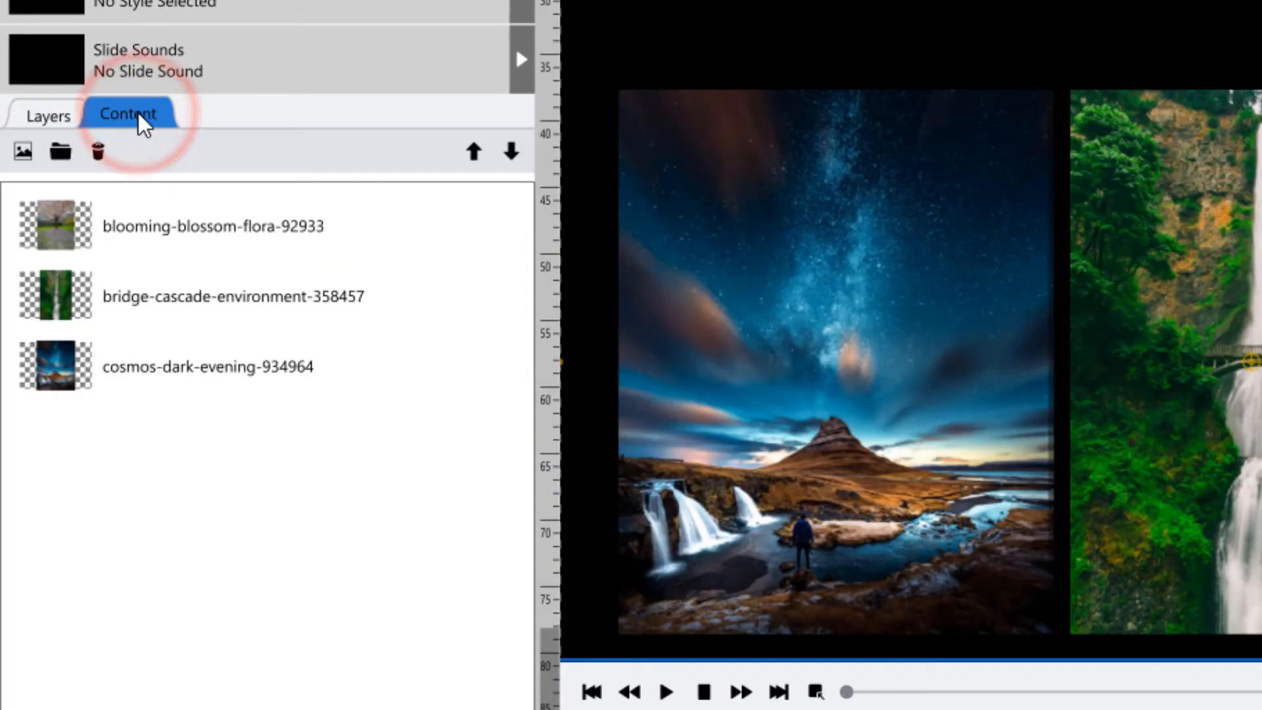
{"action": "mouse_move", "coordinate": [189, 448]}
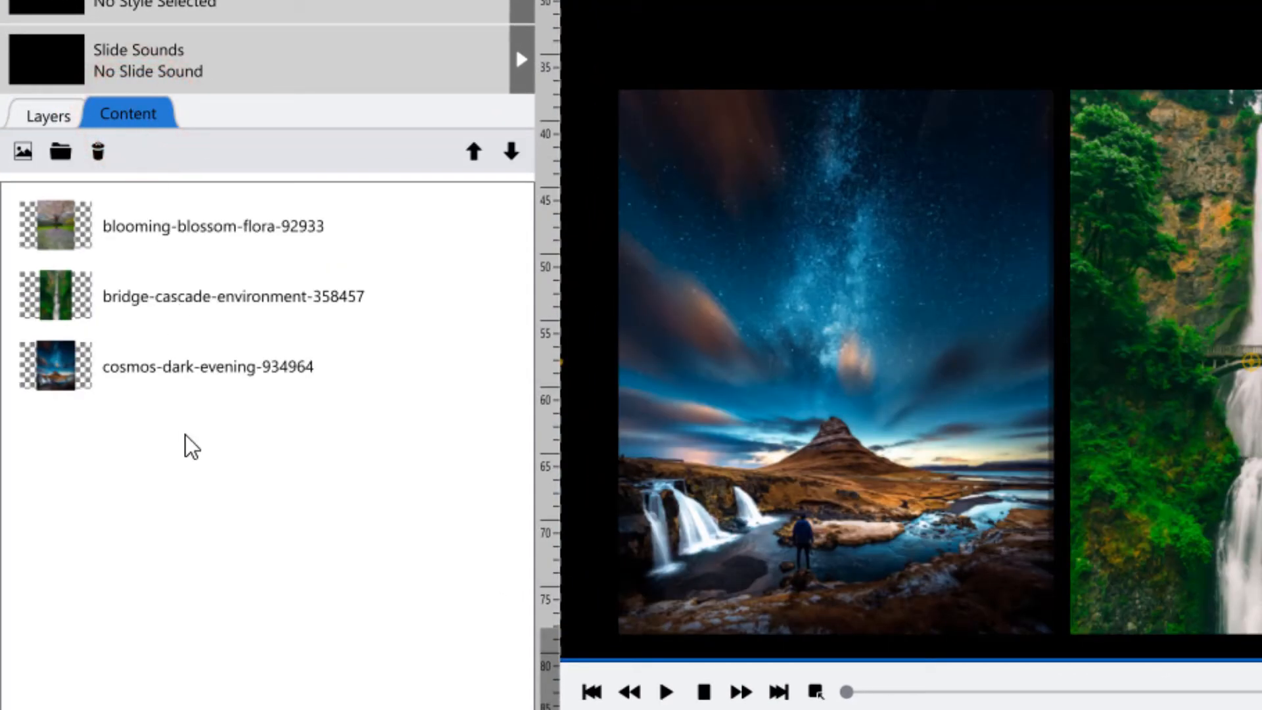